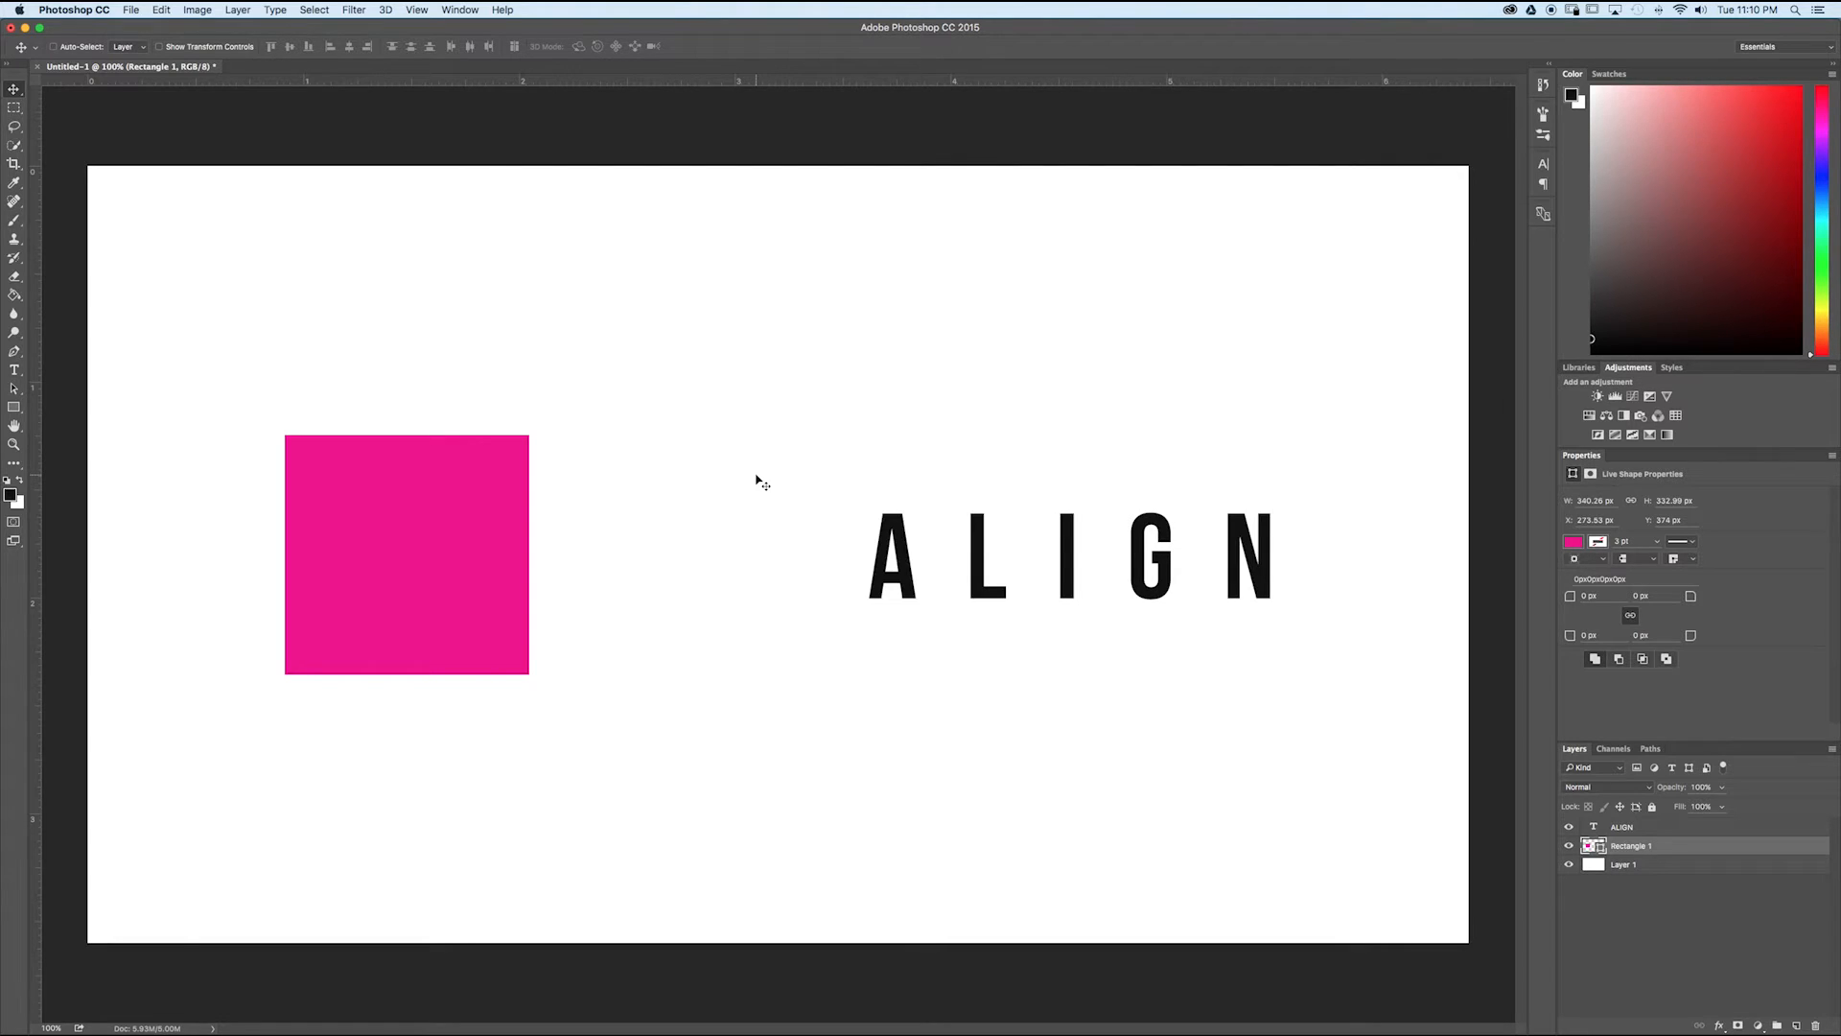
Select the entire canvas via Select > All so alignment works against the canvas edges.
{"action": "left_click", "coordinate": [313, 9]}
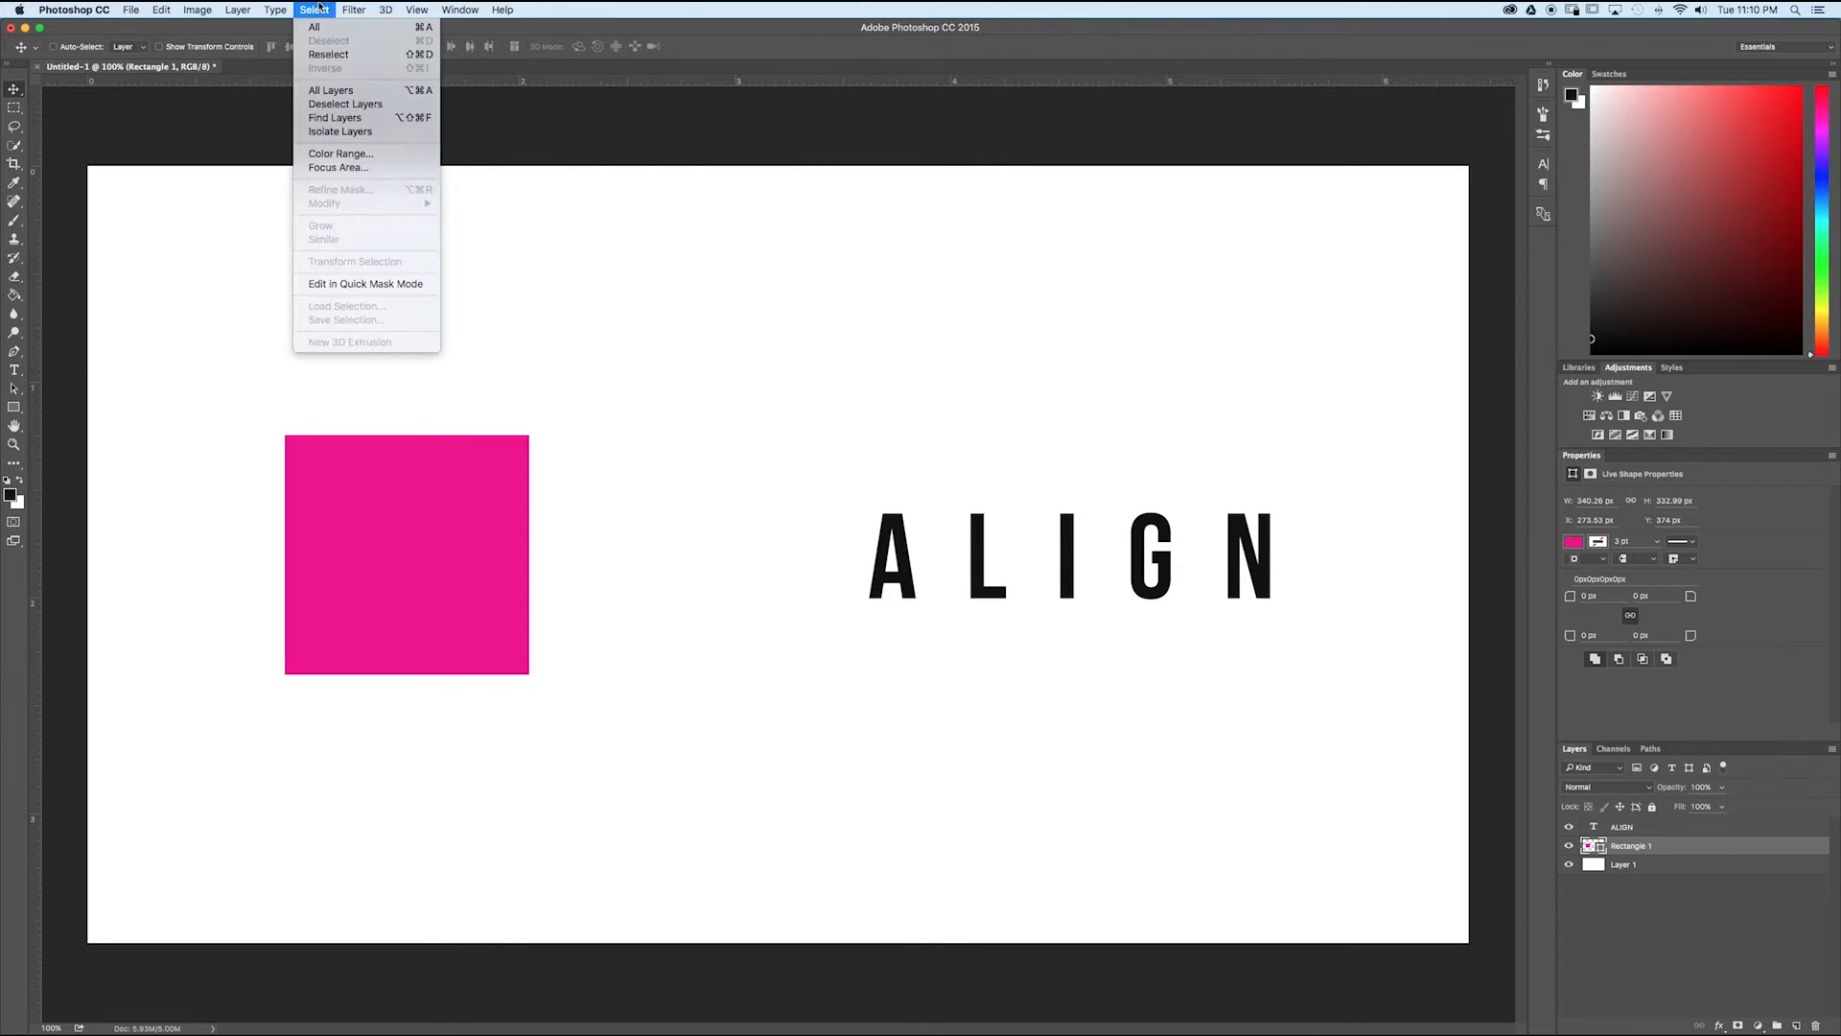
{"action": "left_click", "coordinate": [313, 25]}
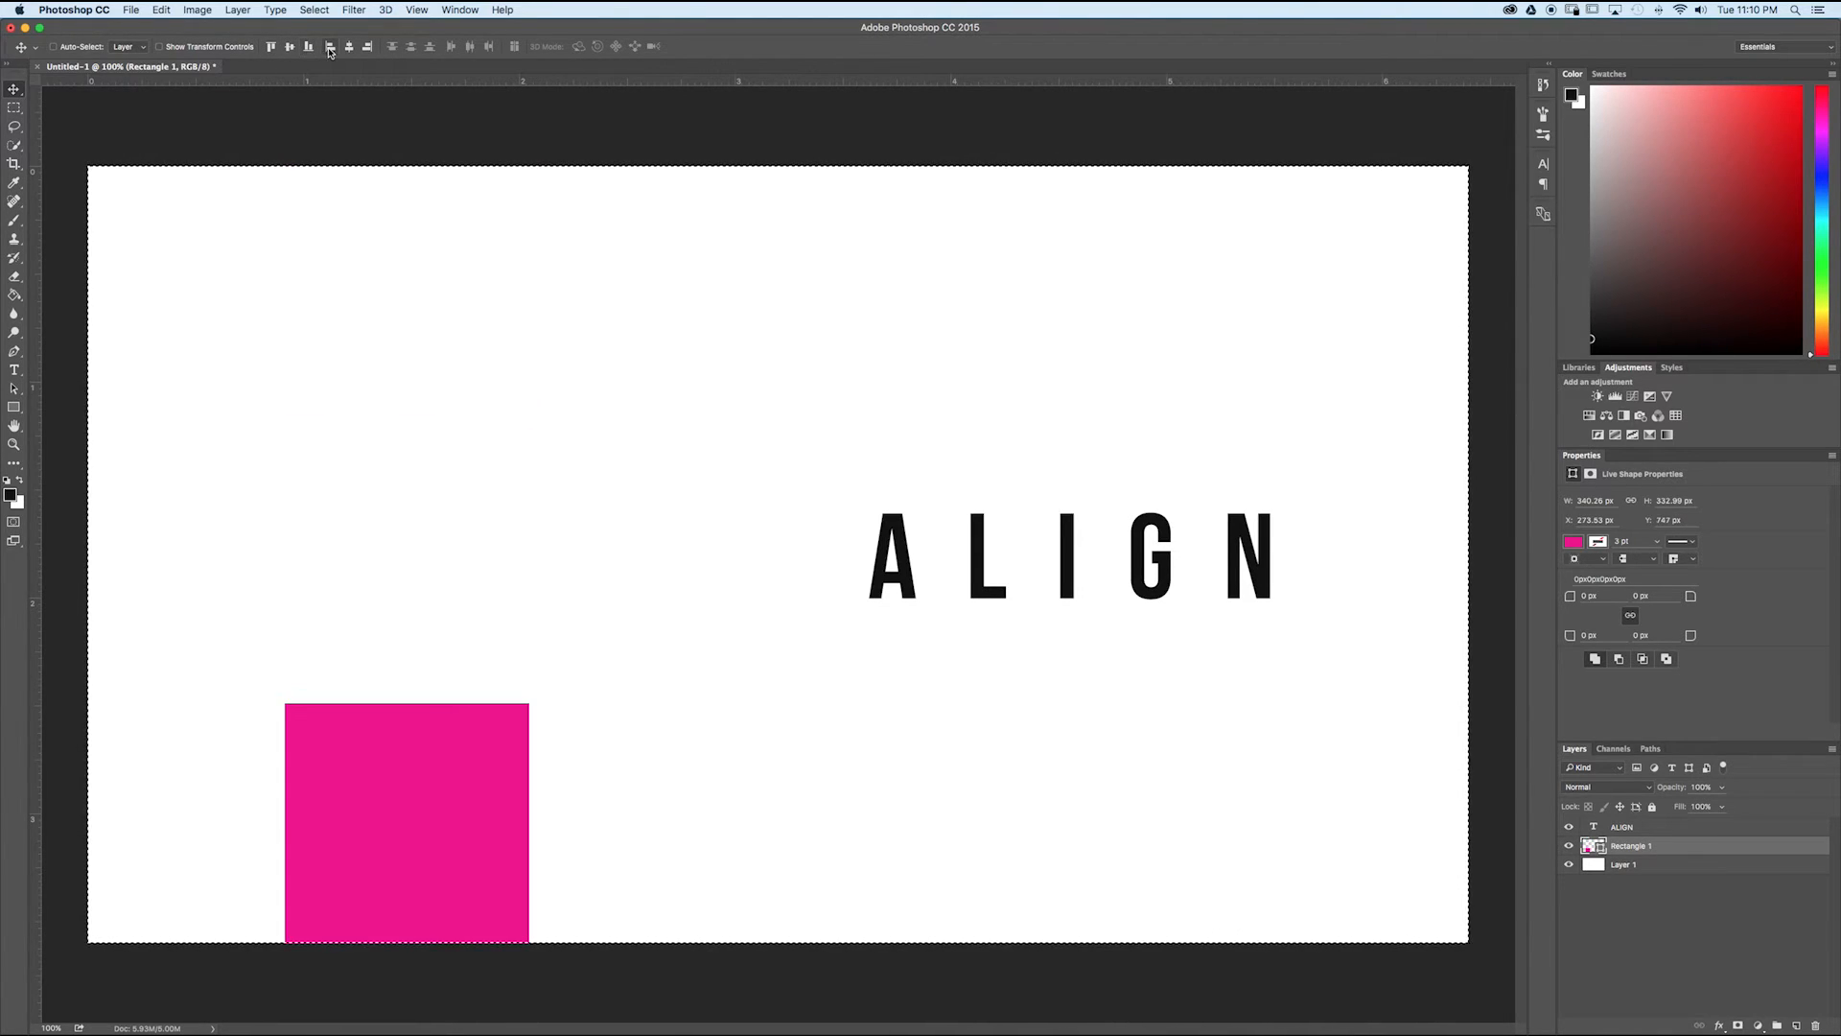
Center the pink square horizontally, then push it flush to the canvas's left and top edges.
{"action": "left_click", "coordinate": [349, 46]}
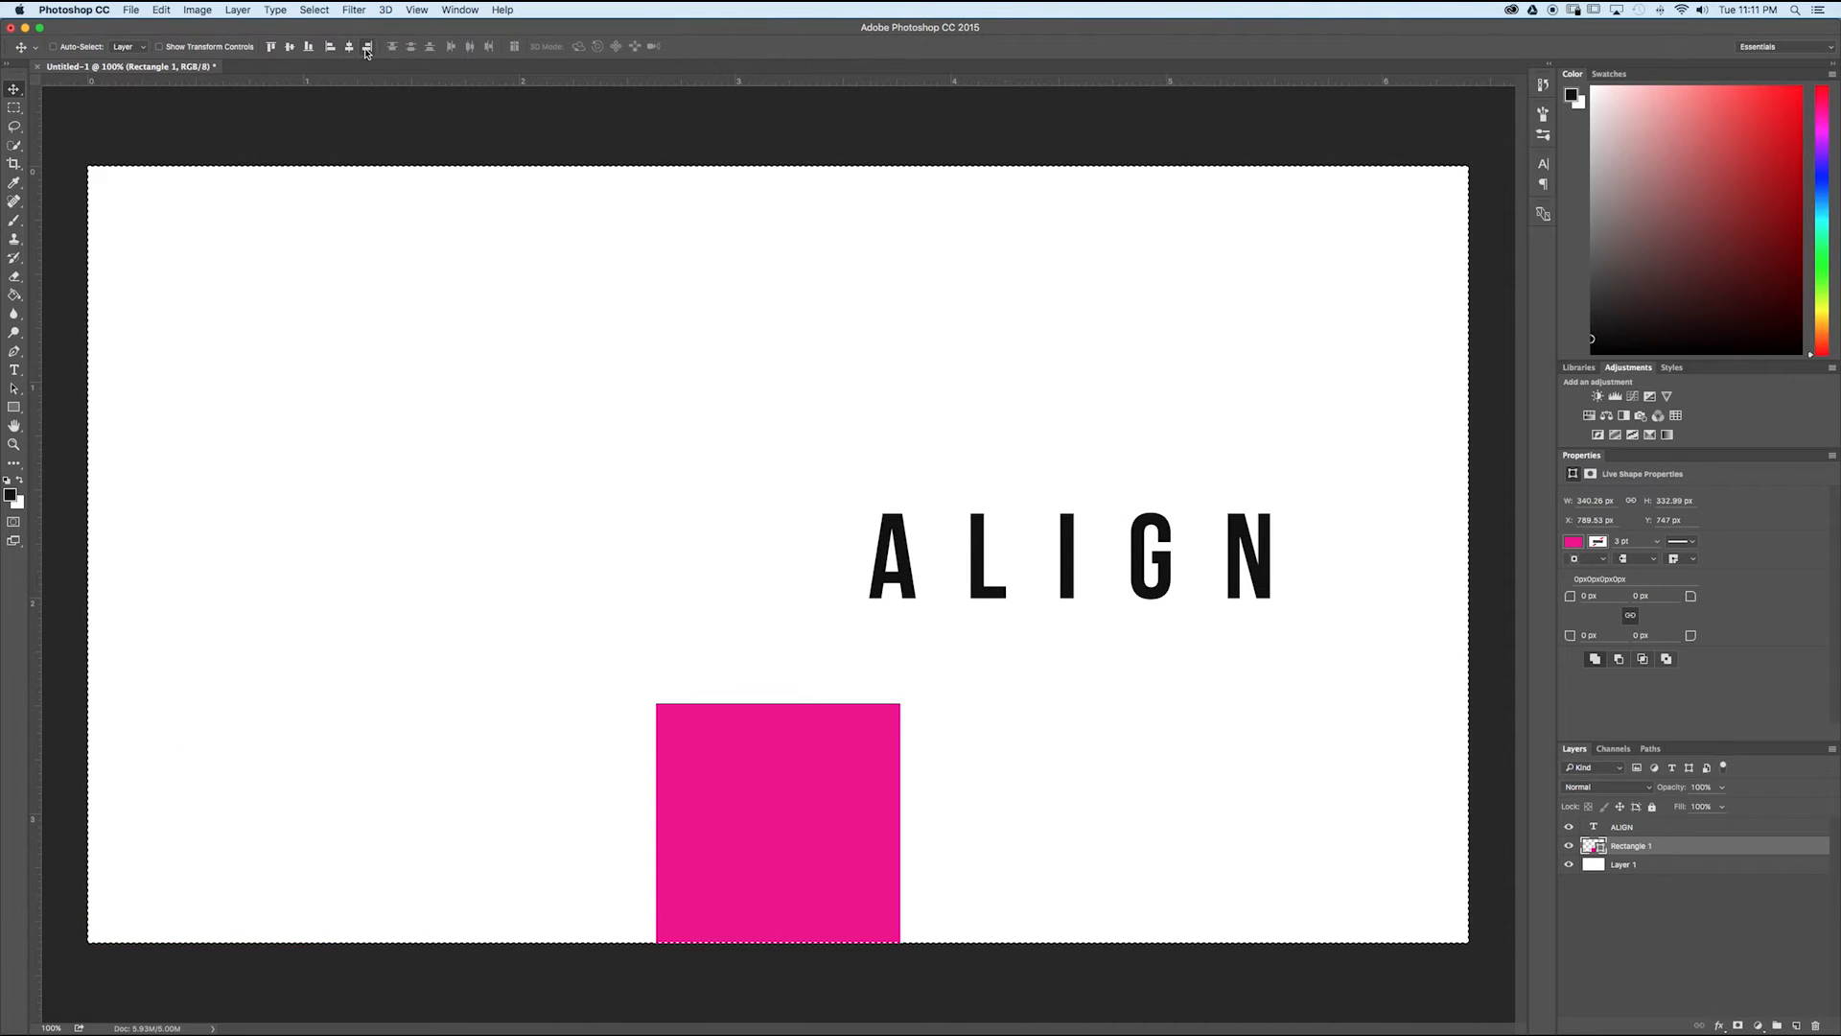
{"action": "left_click", "coordinate": [290, 47]}
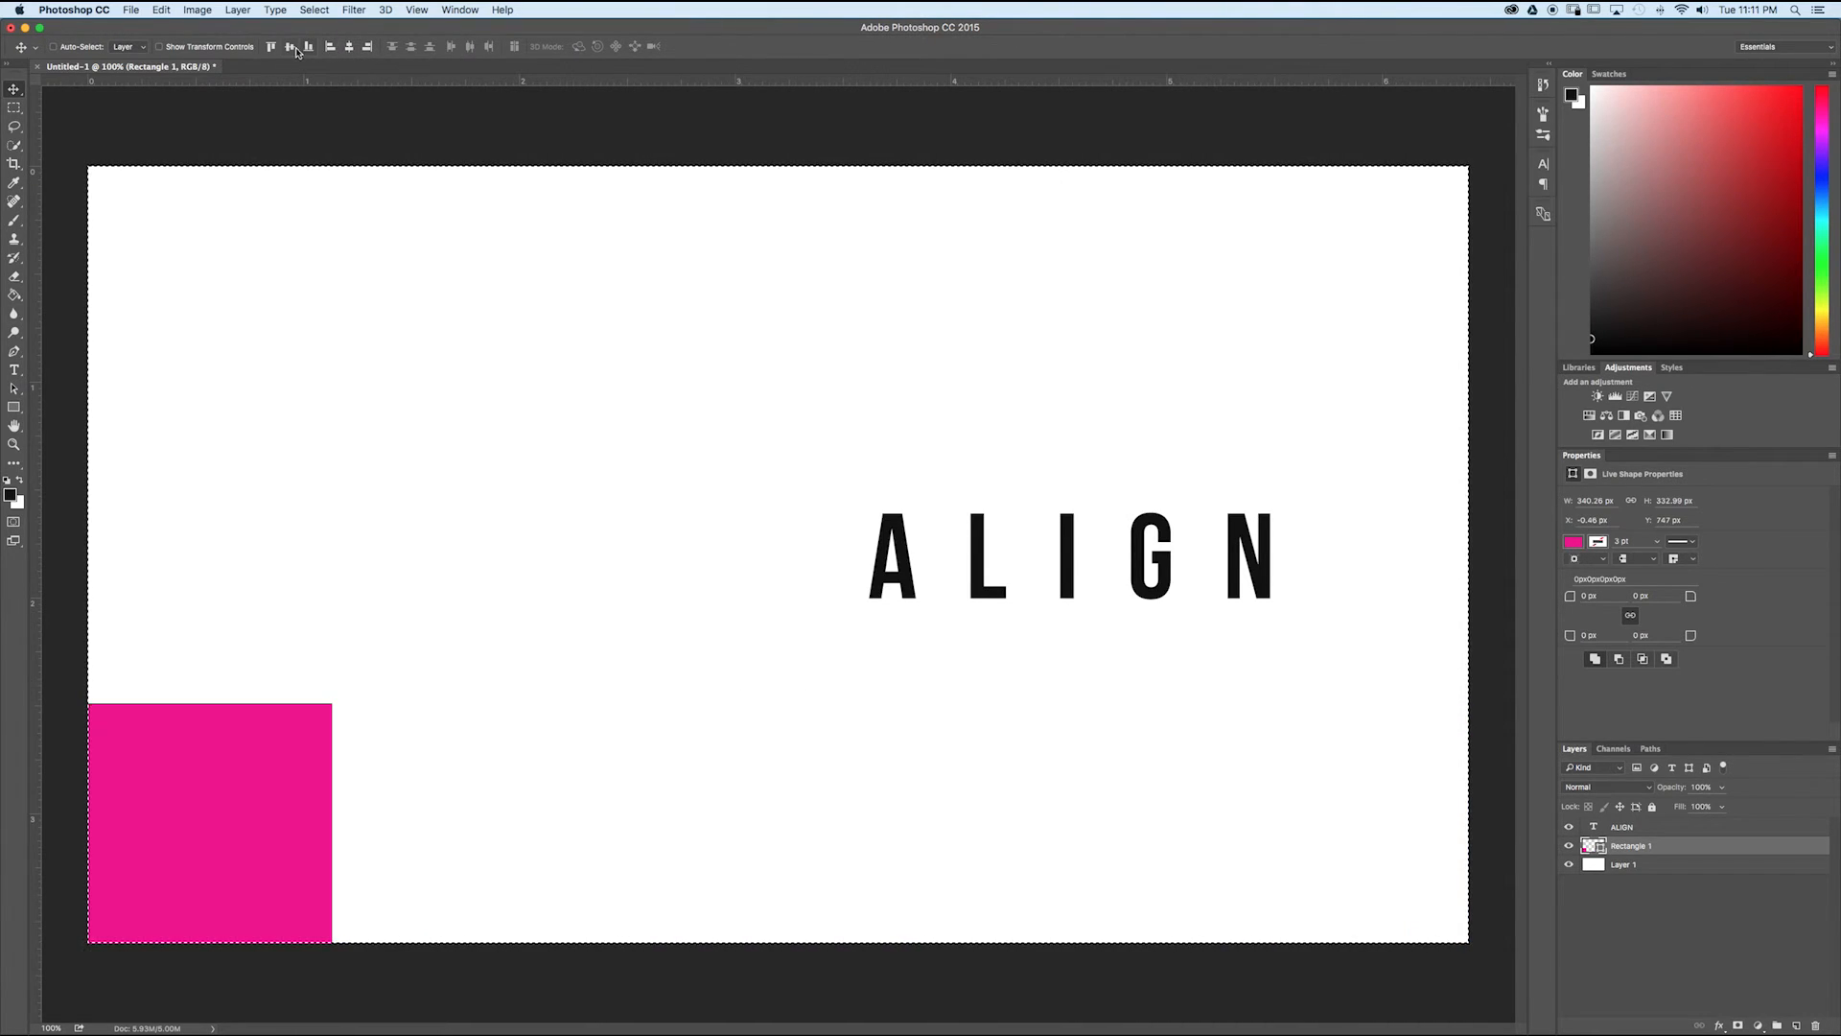
{"action": "left_click", "coordinate": [306, 46]}
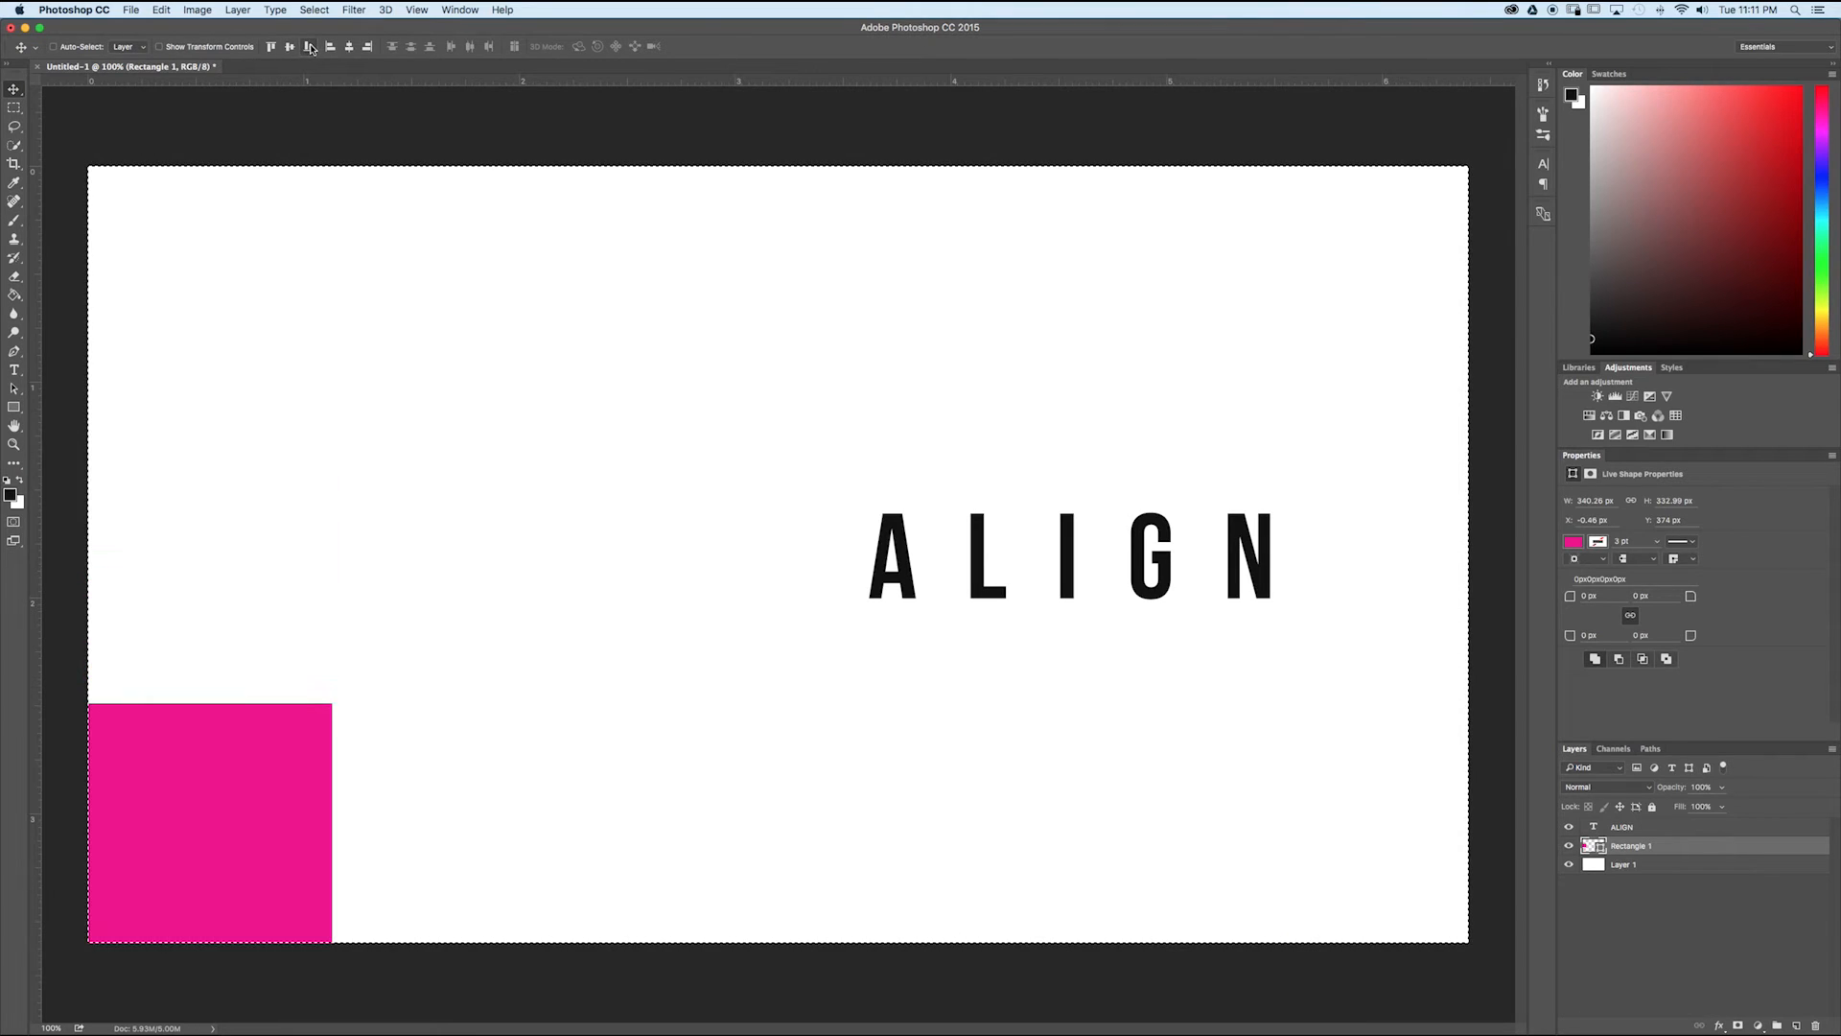
{"action": "left_click", "coordinate": [309, 46]}
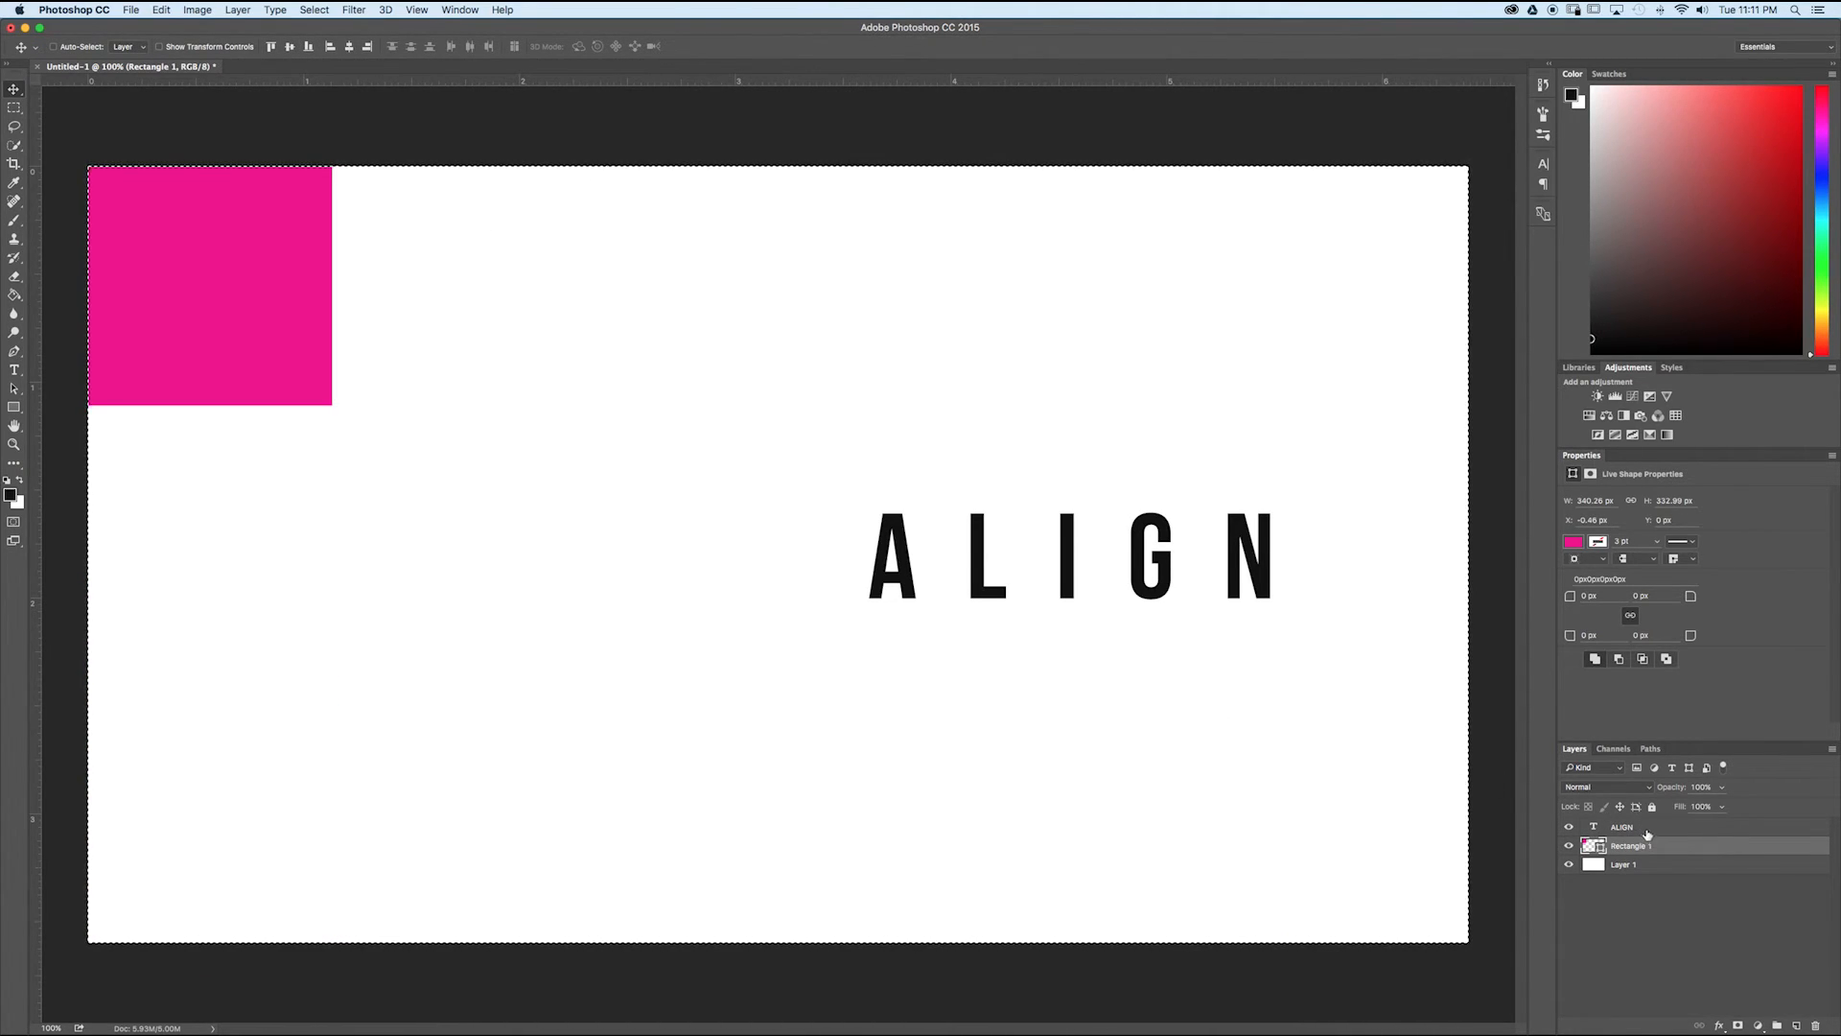
Add the ALIGN text layer to the selection and align both layers to the canvas's right edge.
{"action": "left_click", "coordinate": [1623, 826]}
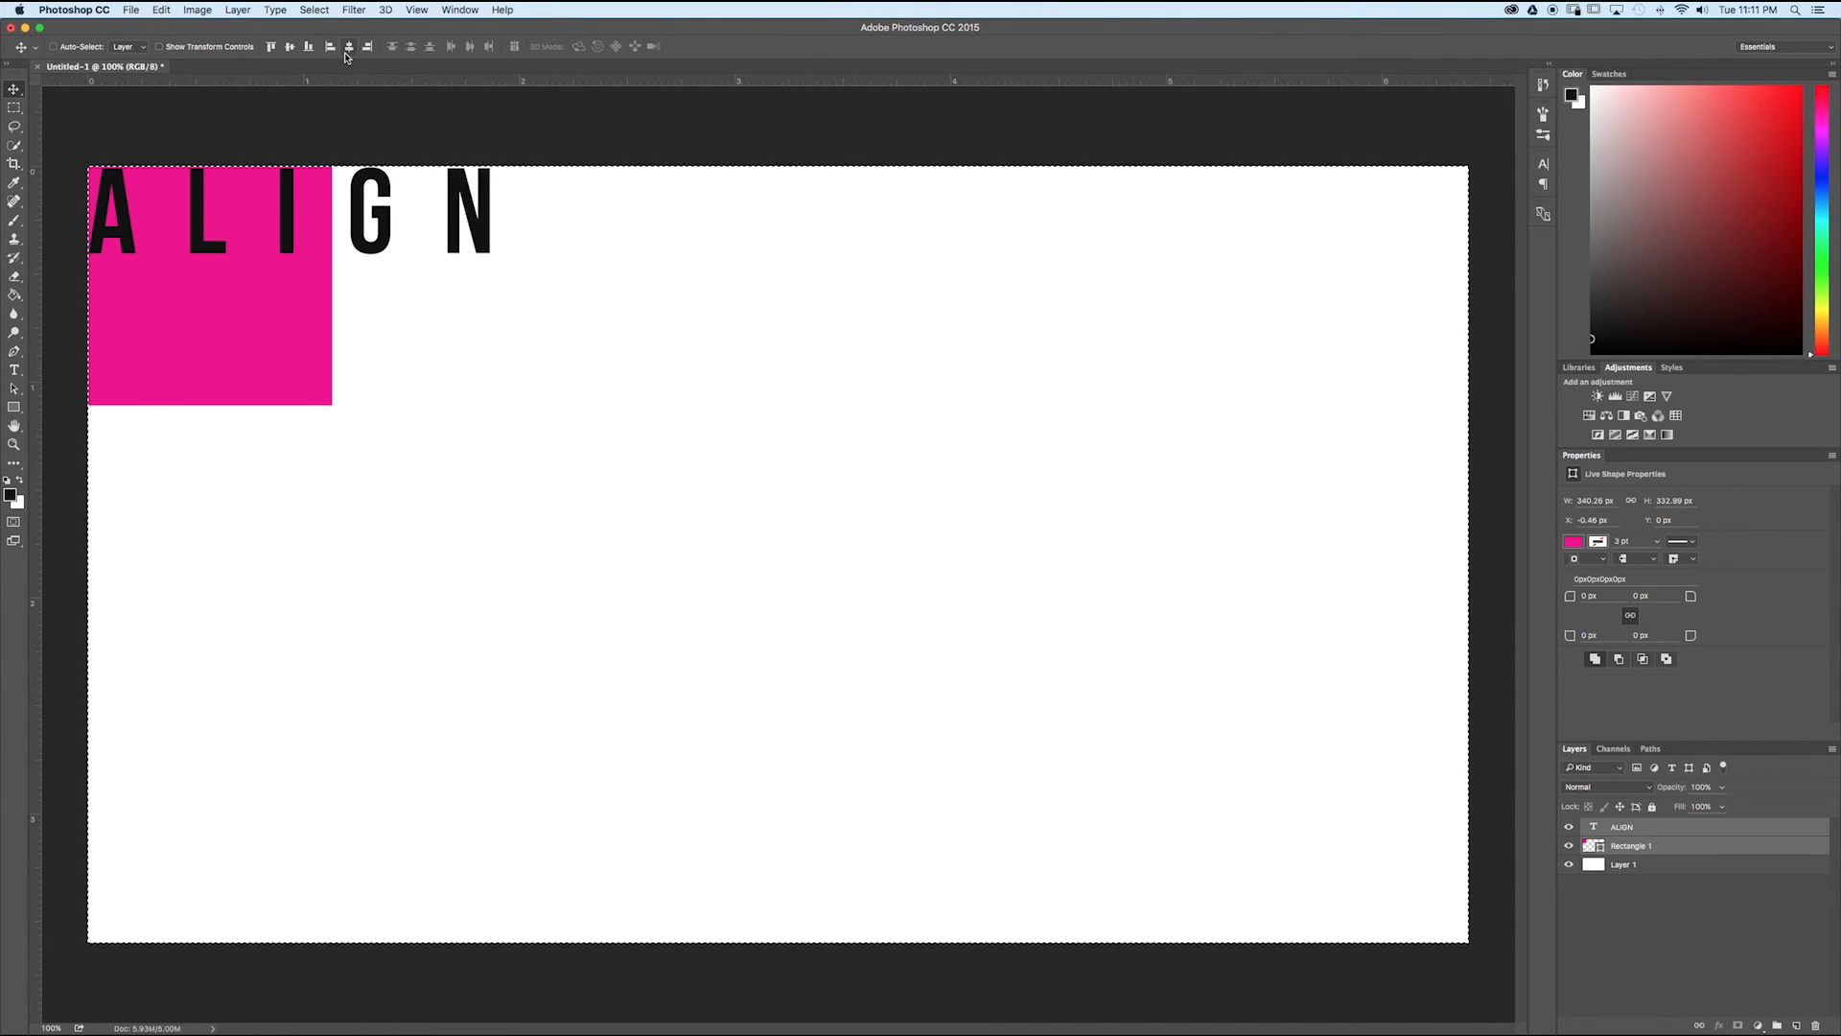
{"action": "left_click", "coordinate": [332, 46]}
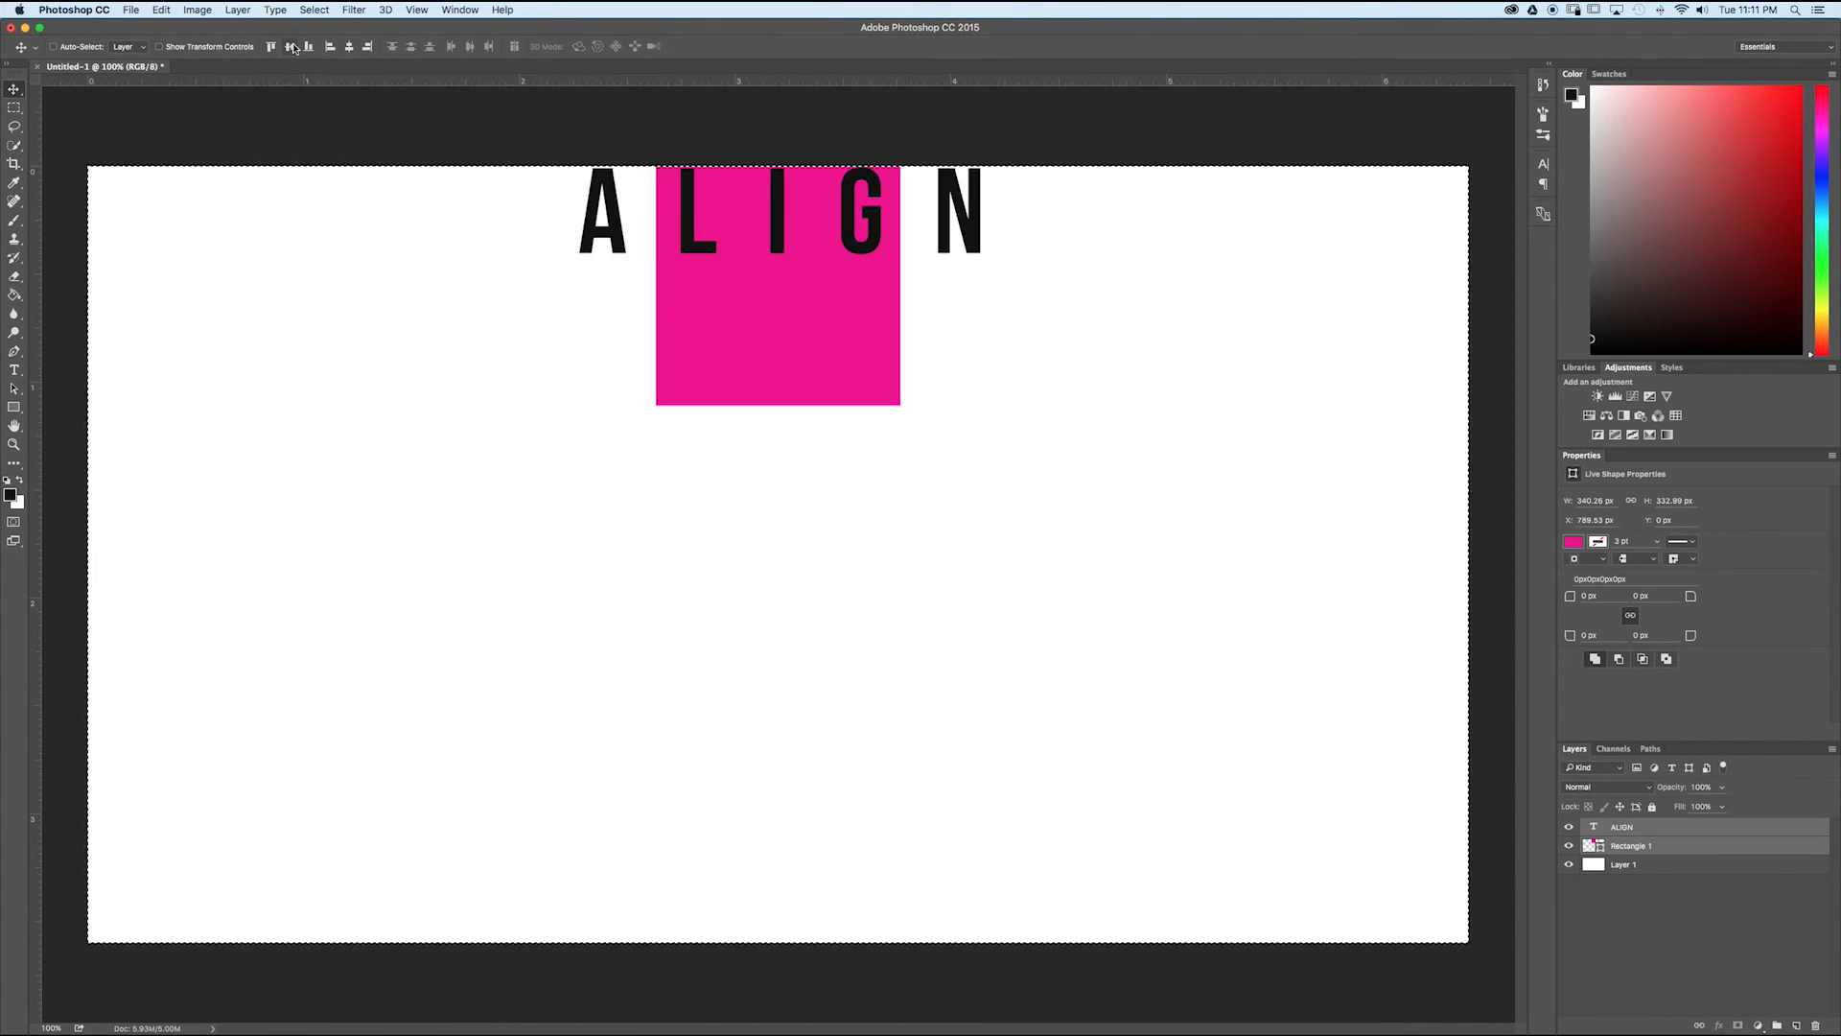
{"action": "left_click", "coordinate": [368, 46]}
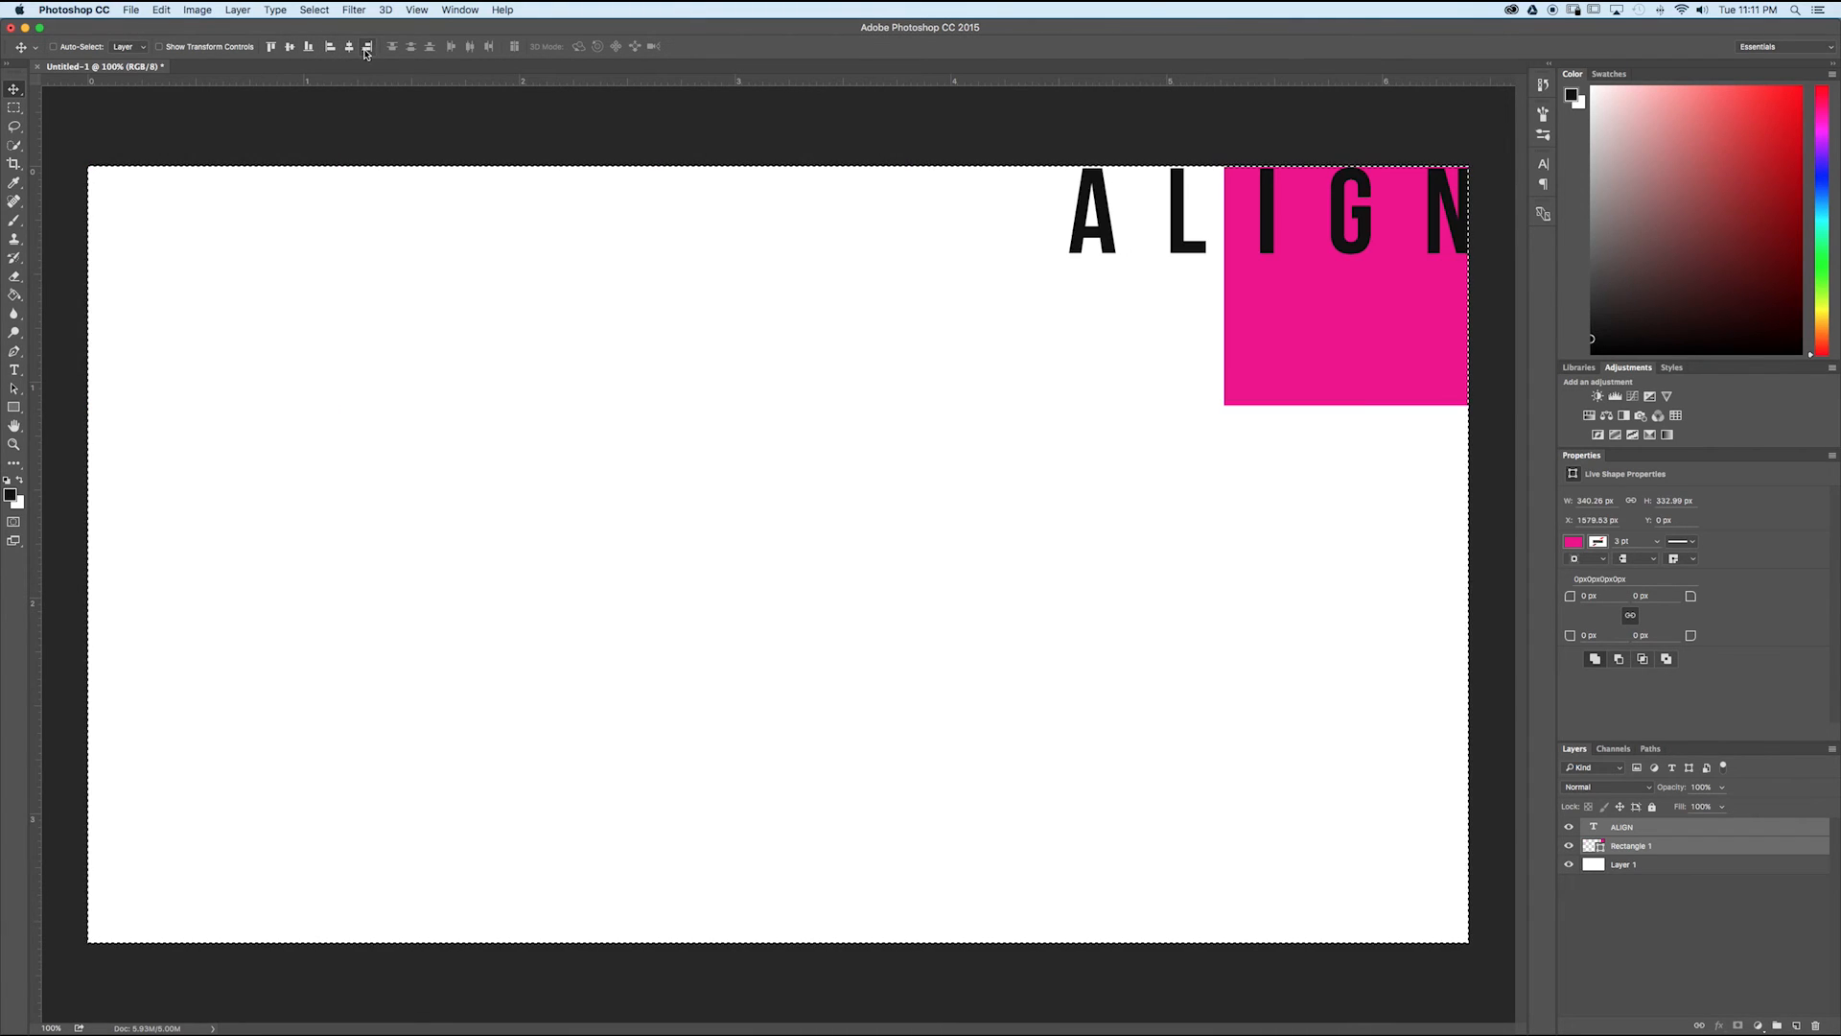